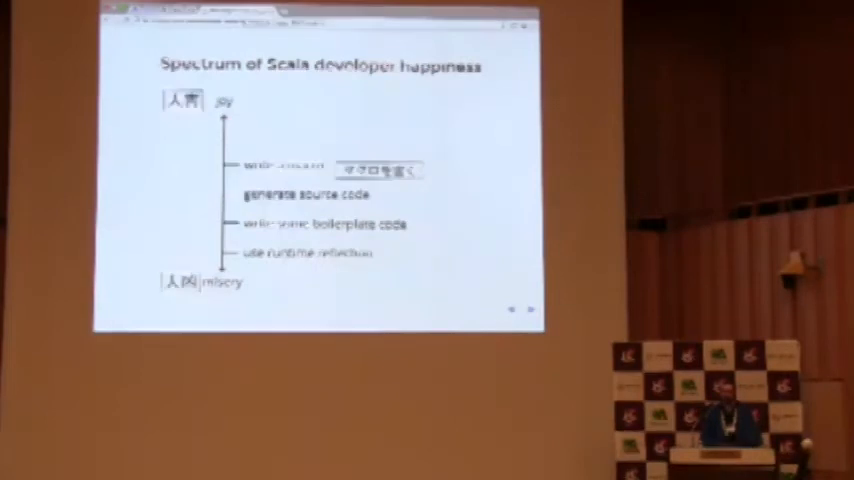
Advance the slides past the developer-happiness spectrum to the shapeless Generic/LabelledGeneric slide
{"action": "left_click", "coordinate": [531, 308]}
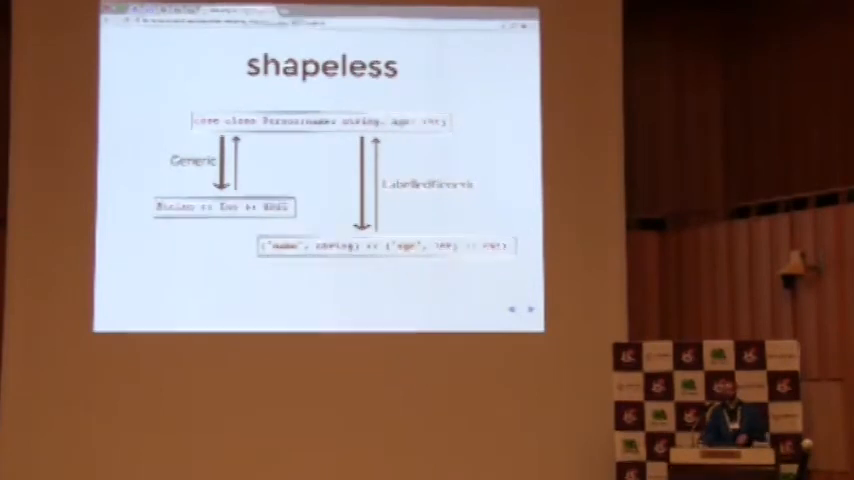